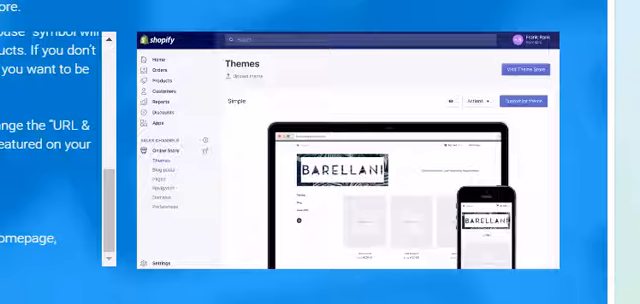
Step: Show the Actions menu for the Simple theme on the Themes page
left_click(484, 103)
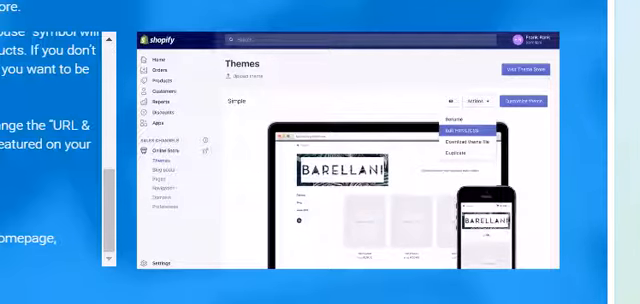
Step: Open the Simple theme's code editor and scroll down to index.liquid in Templates
left_click(459, 128)
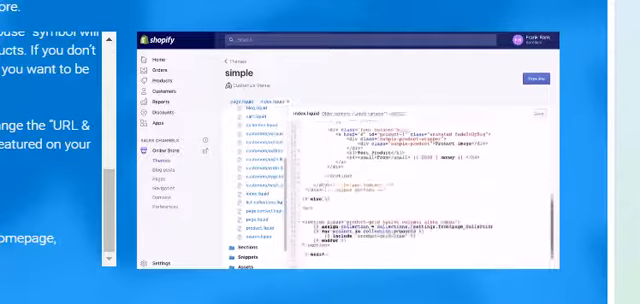
scroll("down", 3)
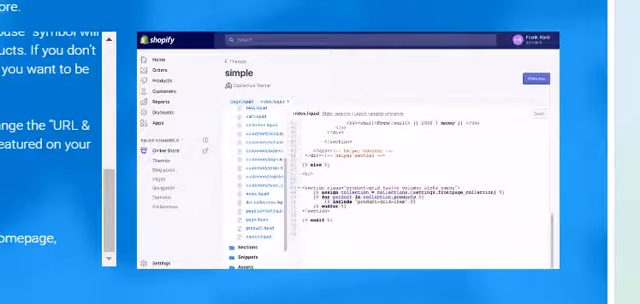